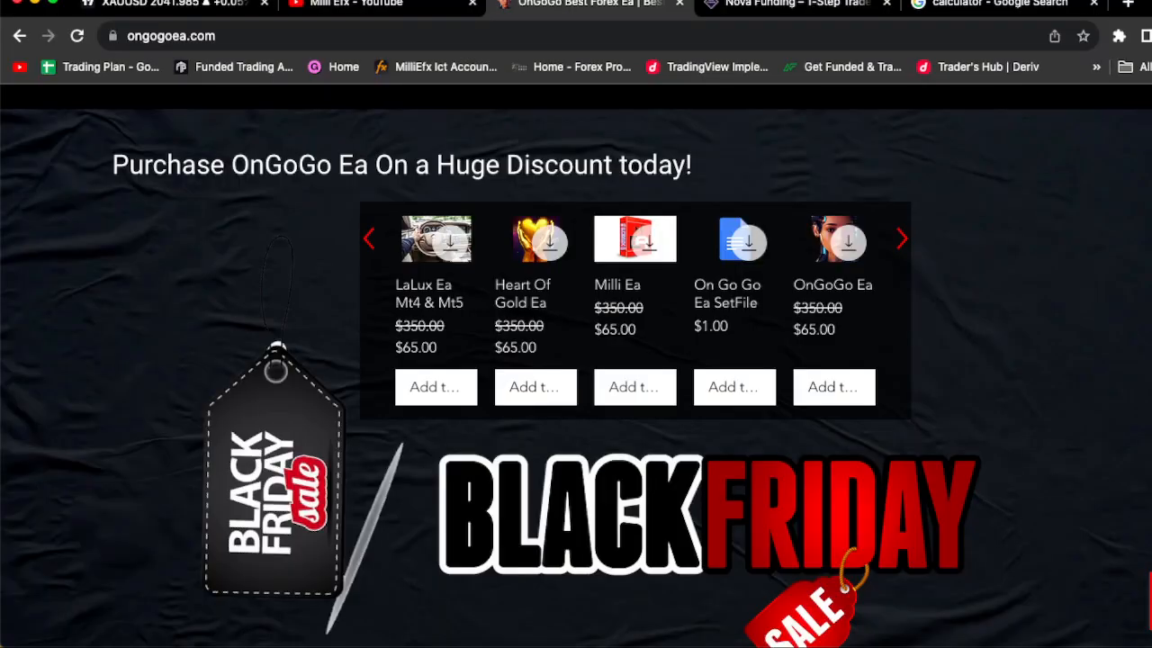
mouse_move(790, 4)
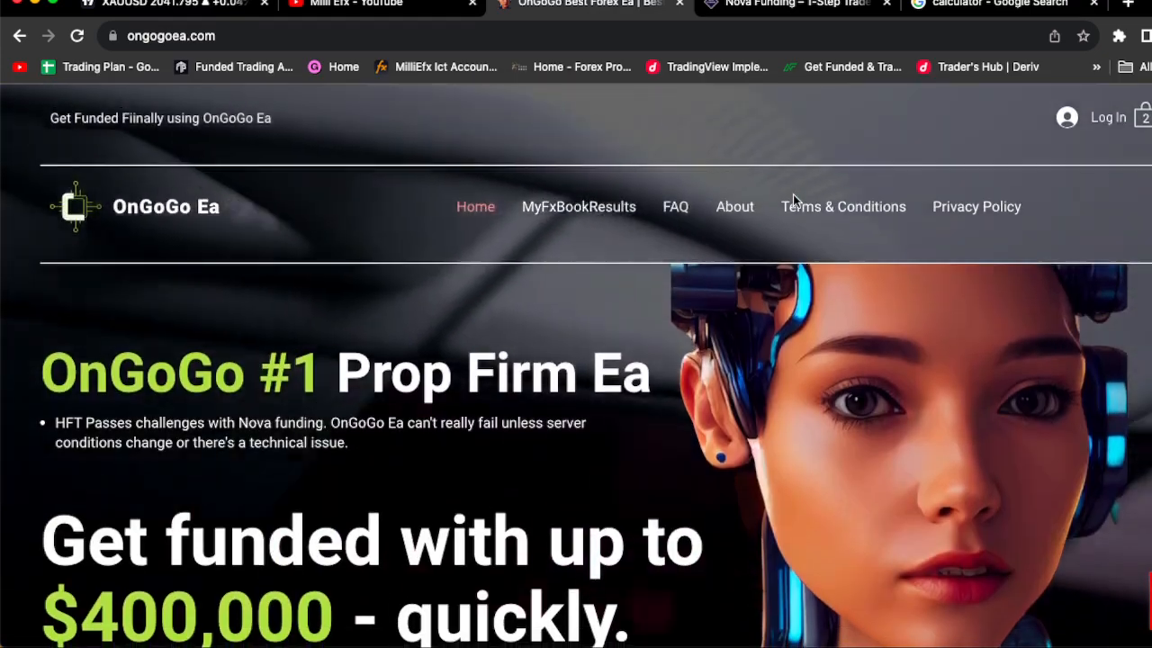
- Scroll through the page, then switch to the Google calculator showing 65 ÷ 31 ≈ 2.097
scroll("down", 3)
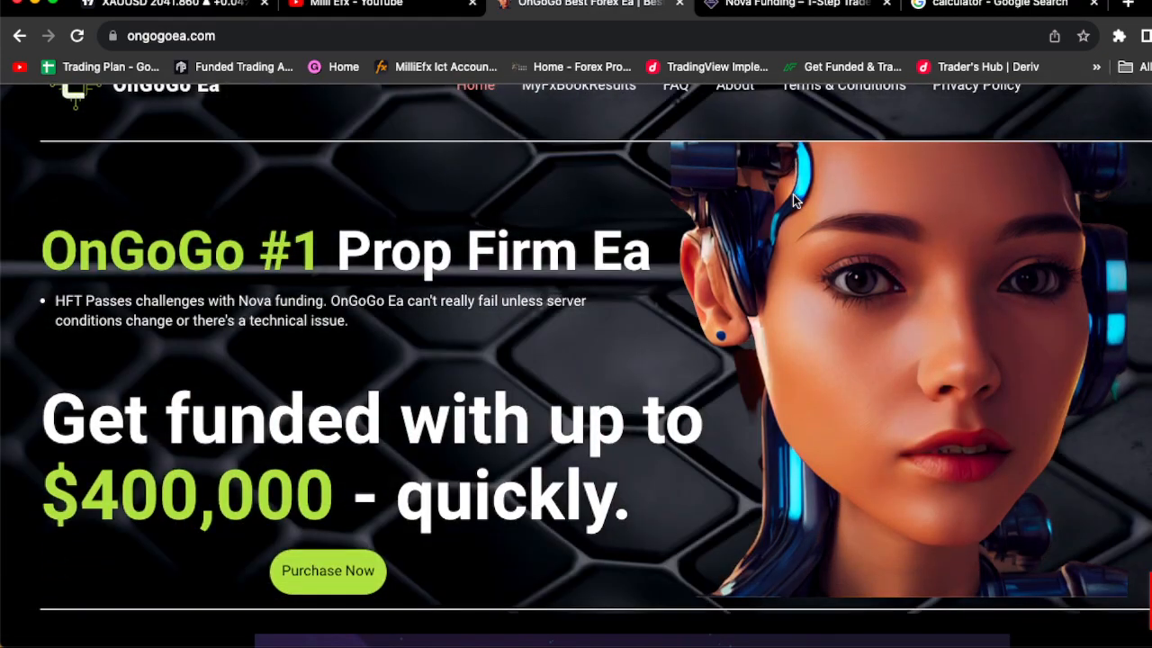
scroll("down", 3)
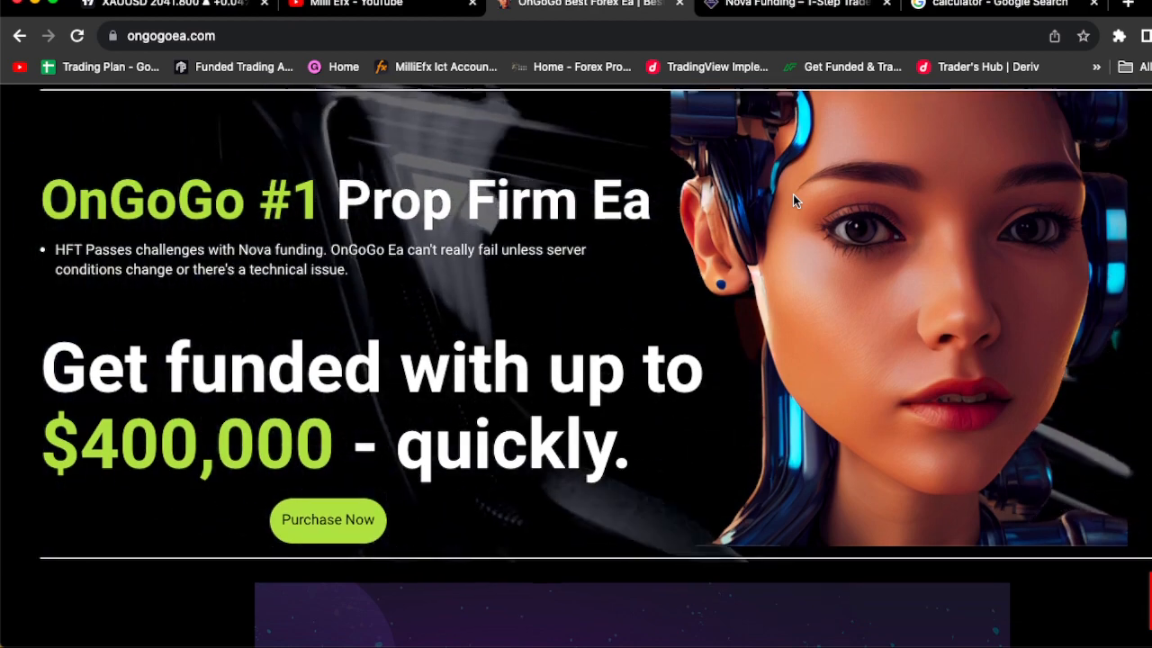
scroll("down", 3)
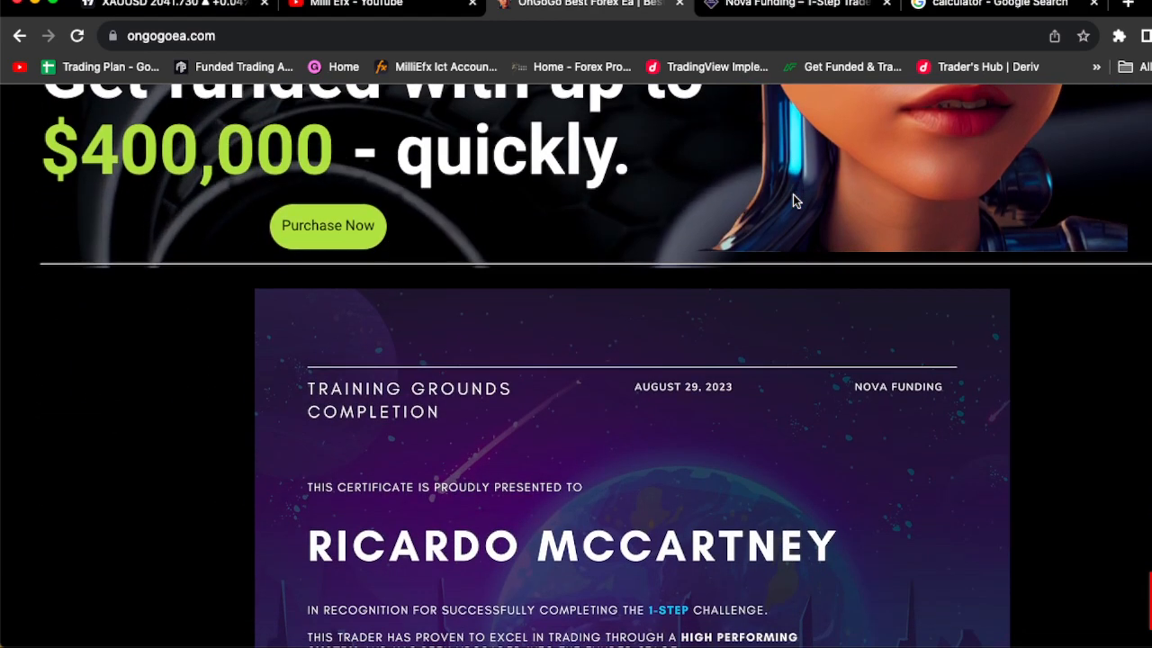
scroll("down", 3)
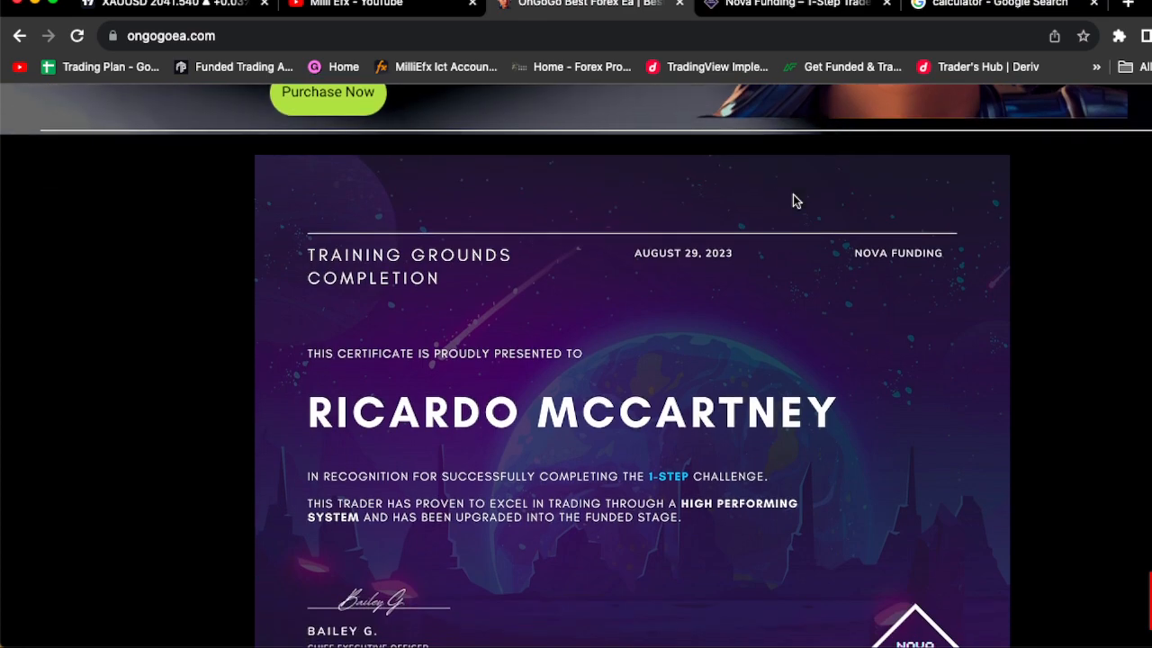
scroll("down", 3)
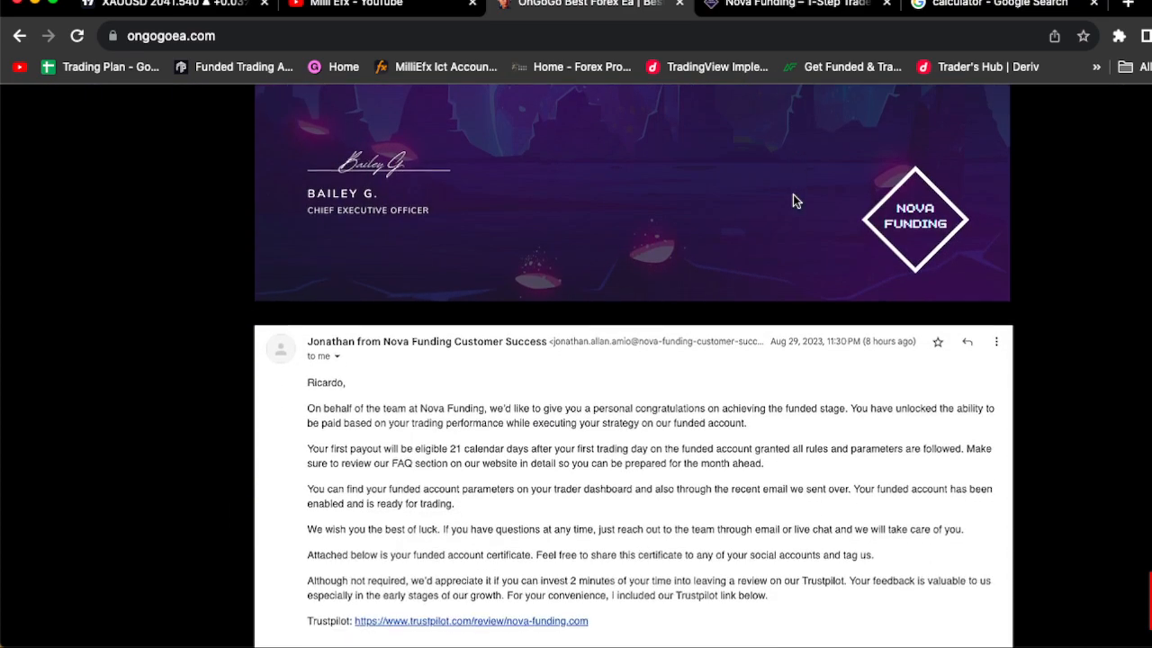
scroll("down", 3)
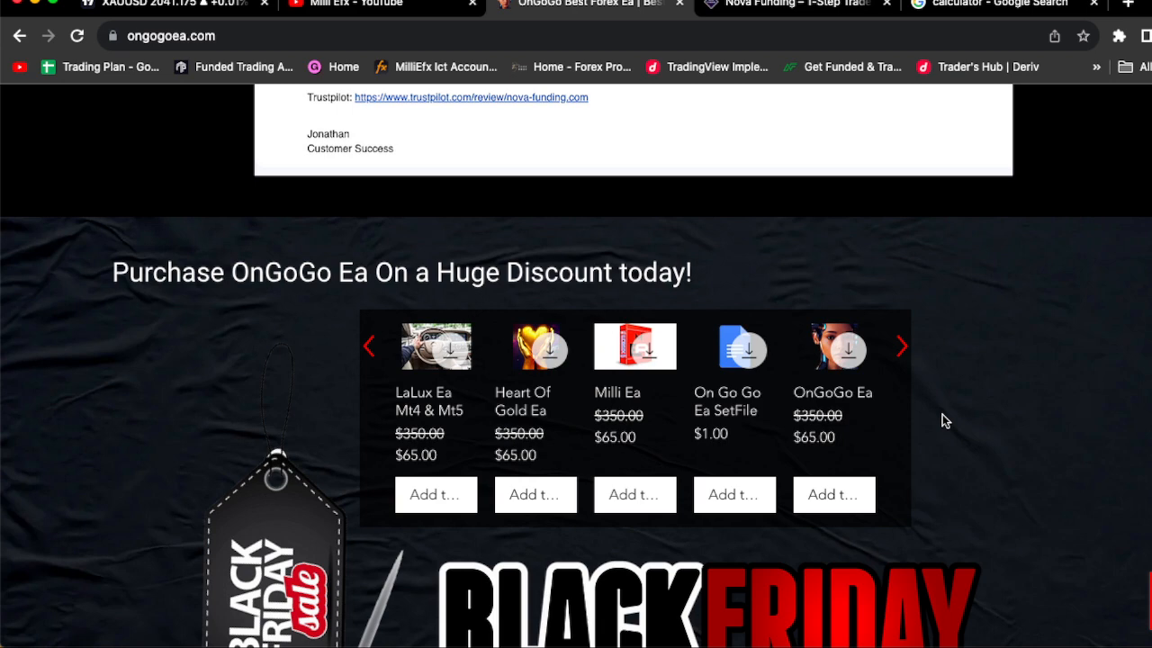
mouse_move(943, 392)
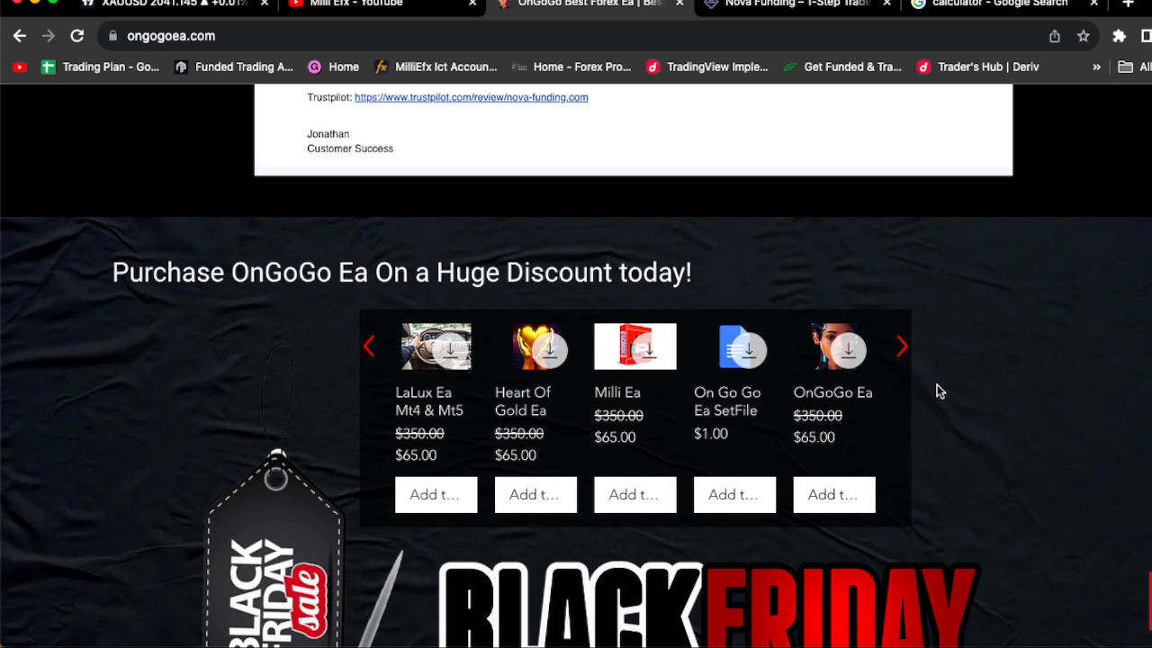
left_click(990, 3)
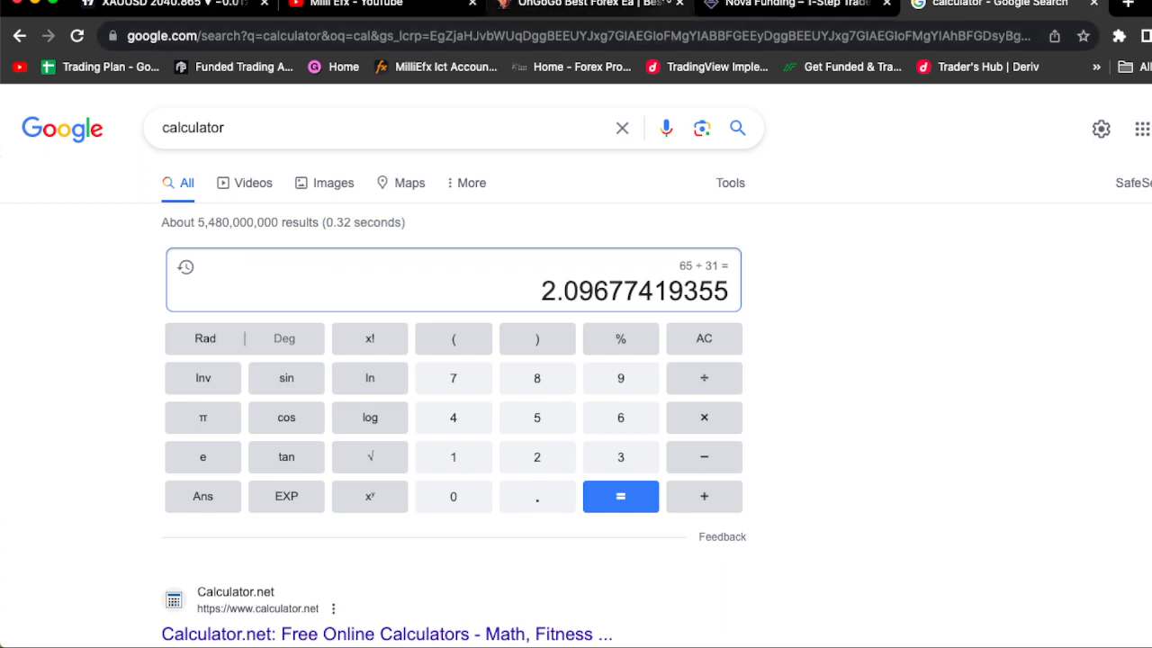
- Return to the OnGoGo EA site and scroll down to the Verified Myfxbook Results section
left_click(584, 4)
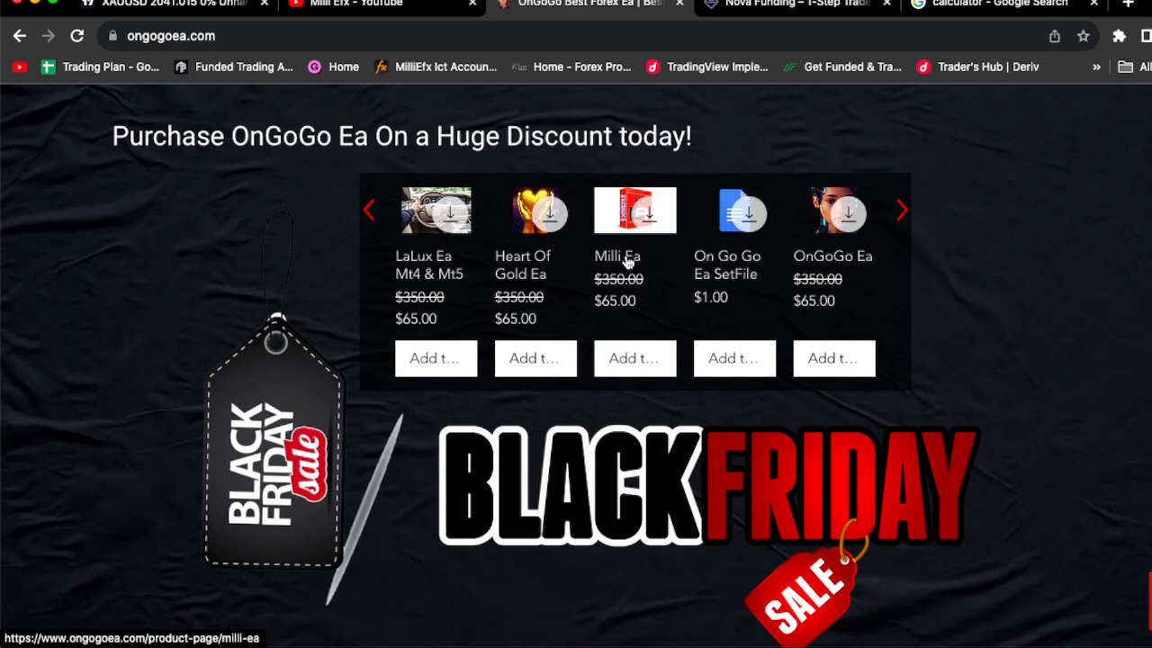
mouse_move(539, 274)
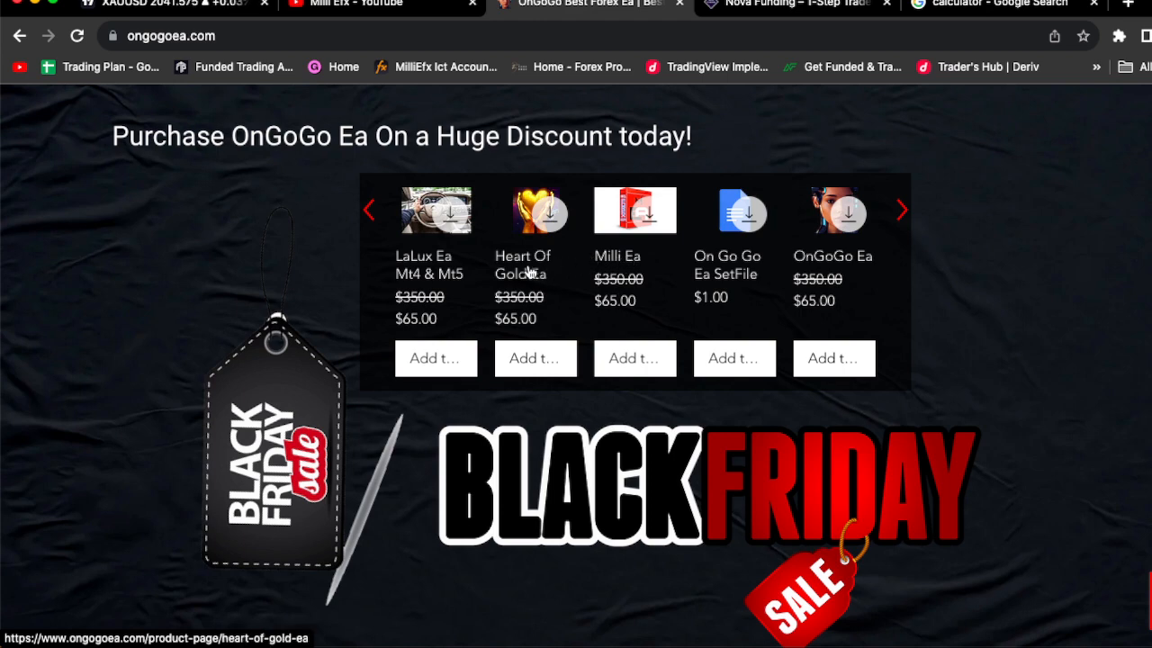
mouse_move(453, 273)
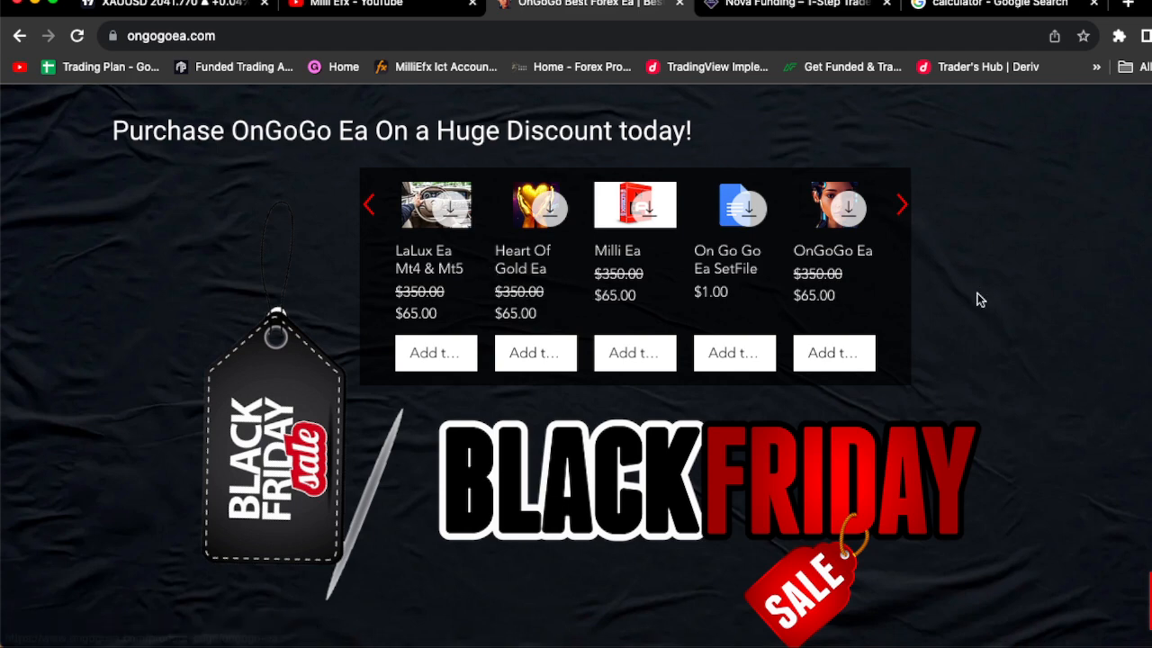
scroll("down", 3)
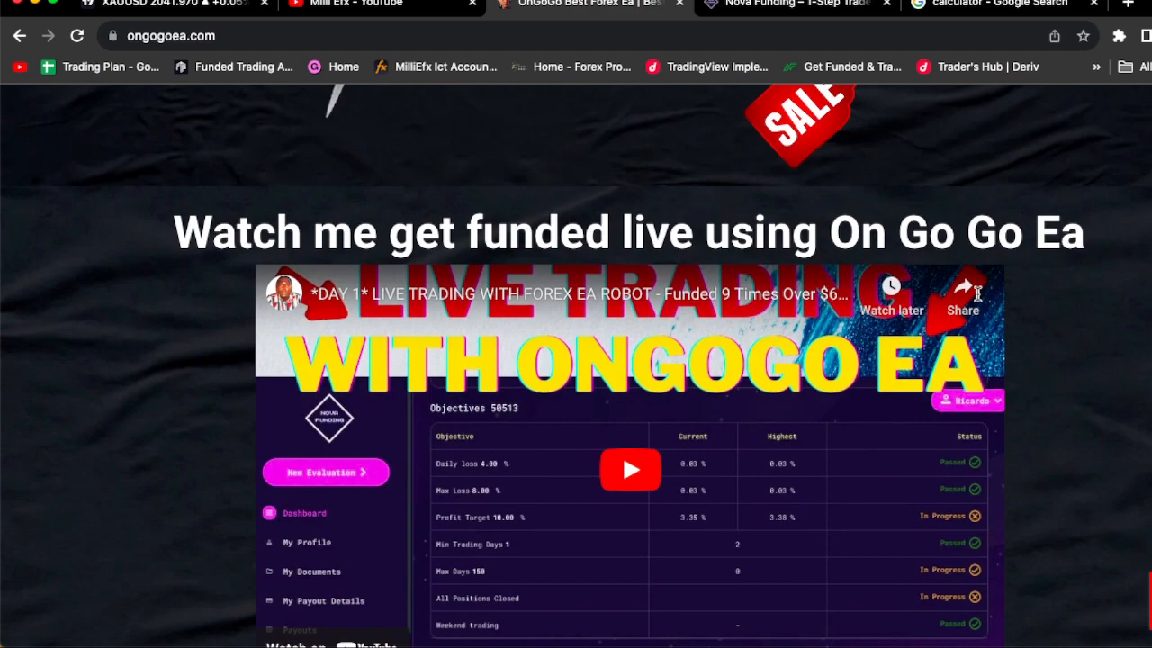
scroll("down", 3)
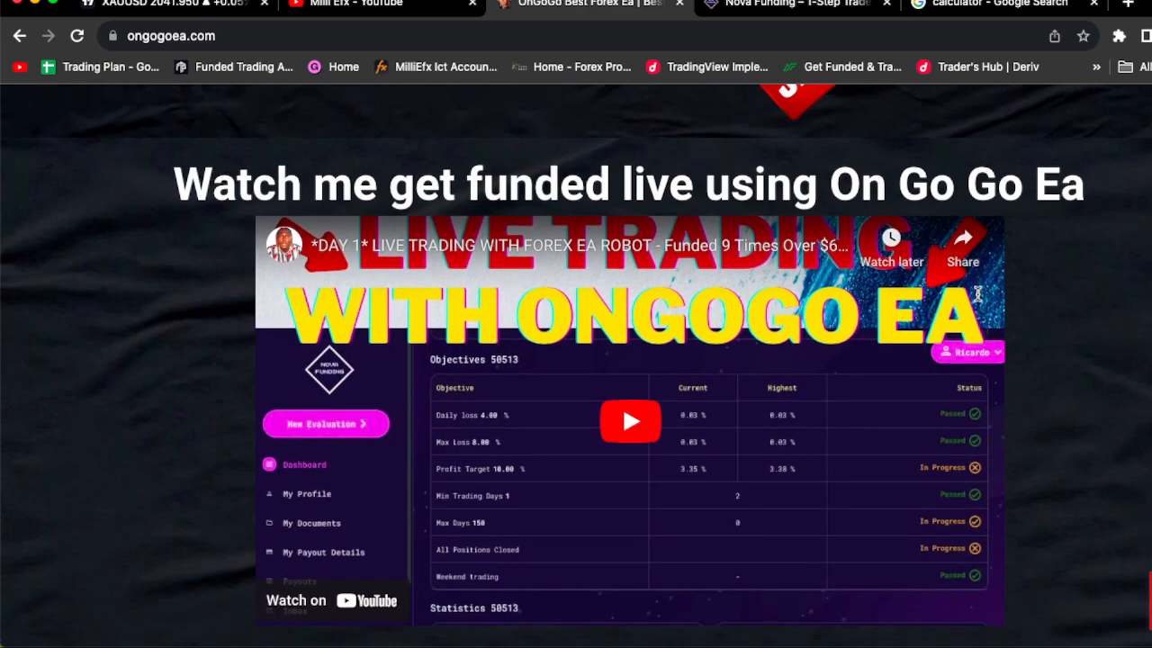
scroll("down", 3)
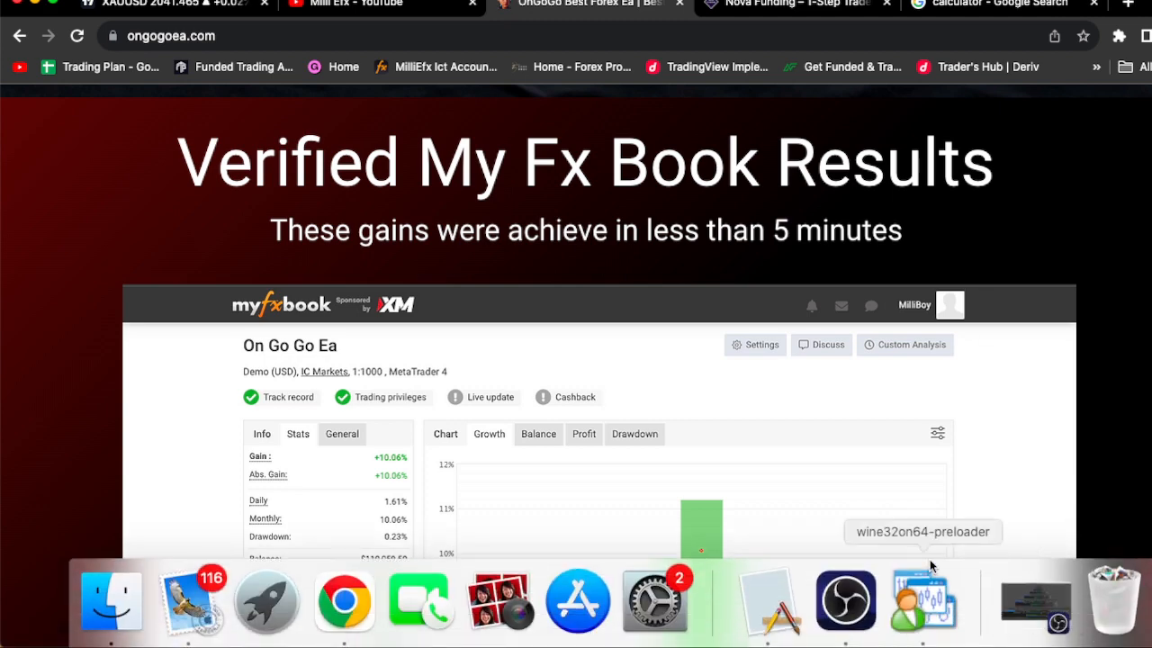
- Bring up MetaTrader 4 and set the OnGoGo EA's Fixed Lots input to 250
left_click(922, 598)
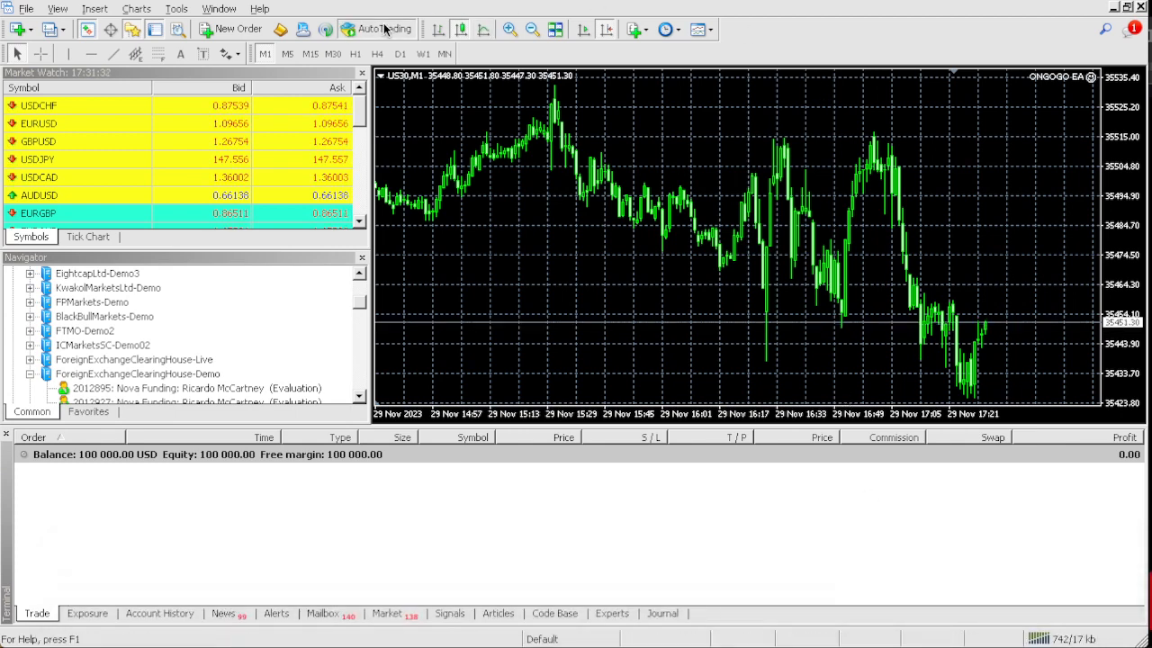
mouse_move(371, 29)
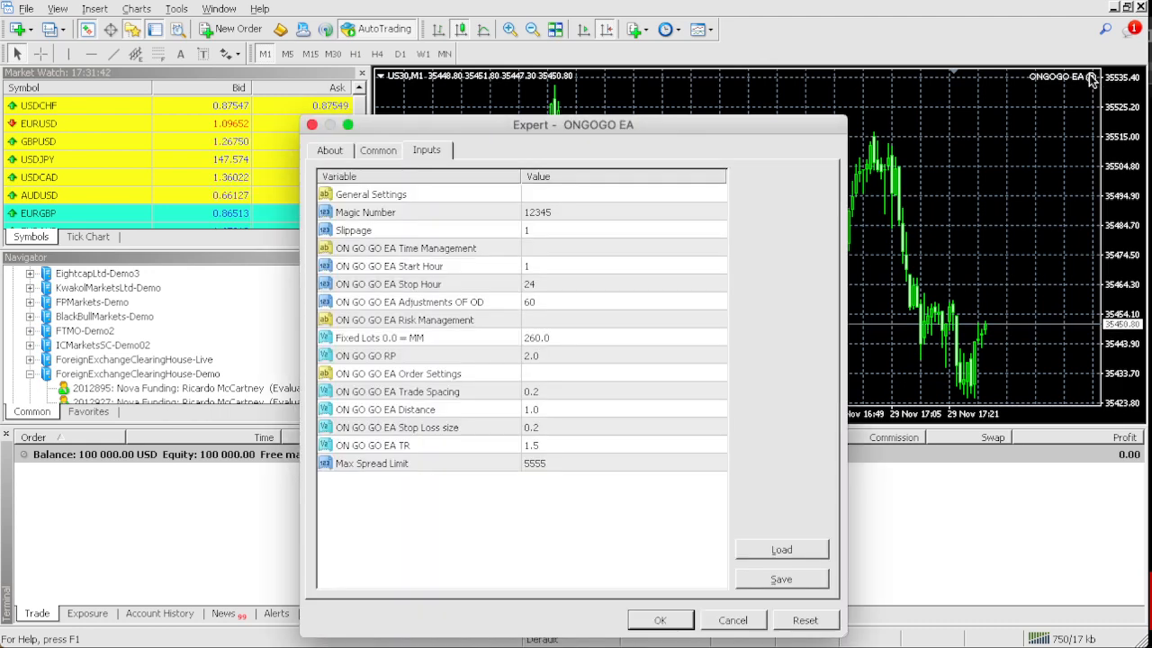
left_click(622, 336)
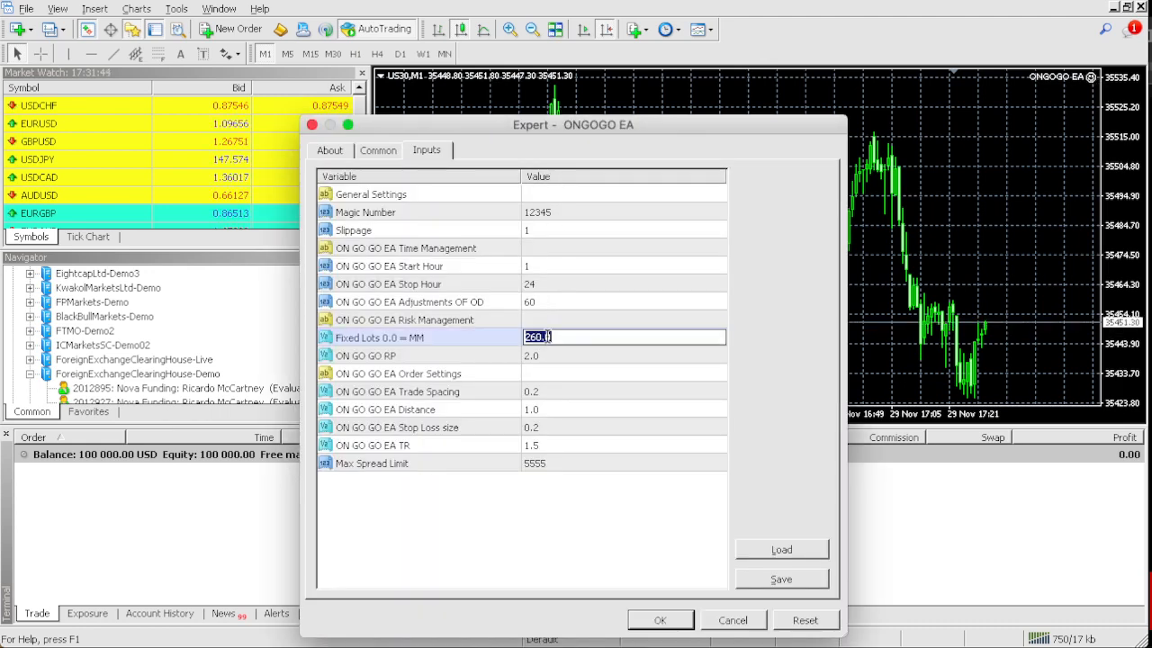
type("250")
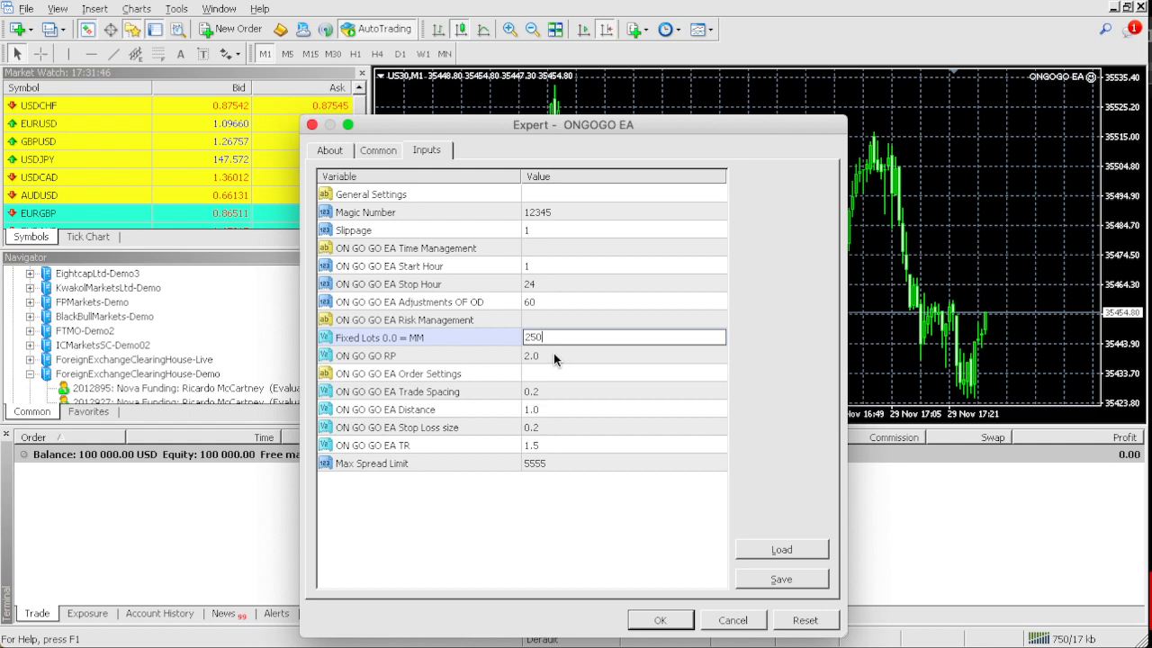
left_click(659, 619)
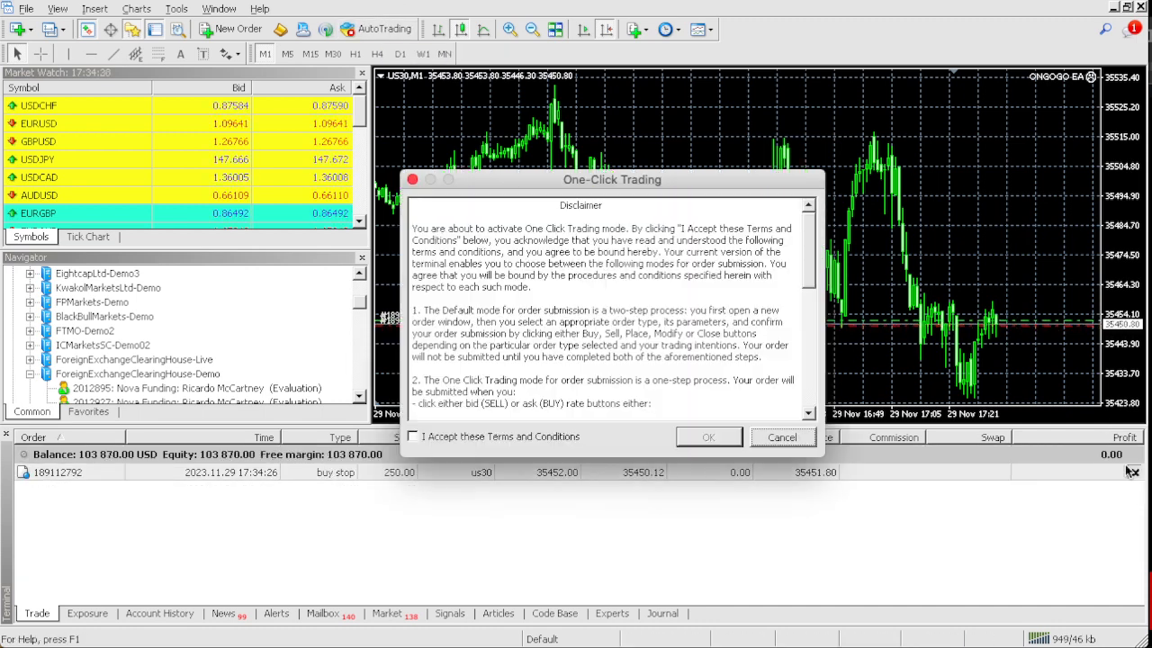
- Accept the One-Click Trading terms and conditions so the 250-lot US30 buy can run
left_click(414, 438)
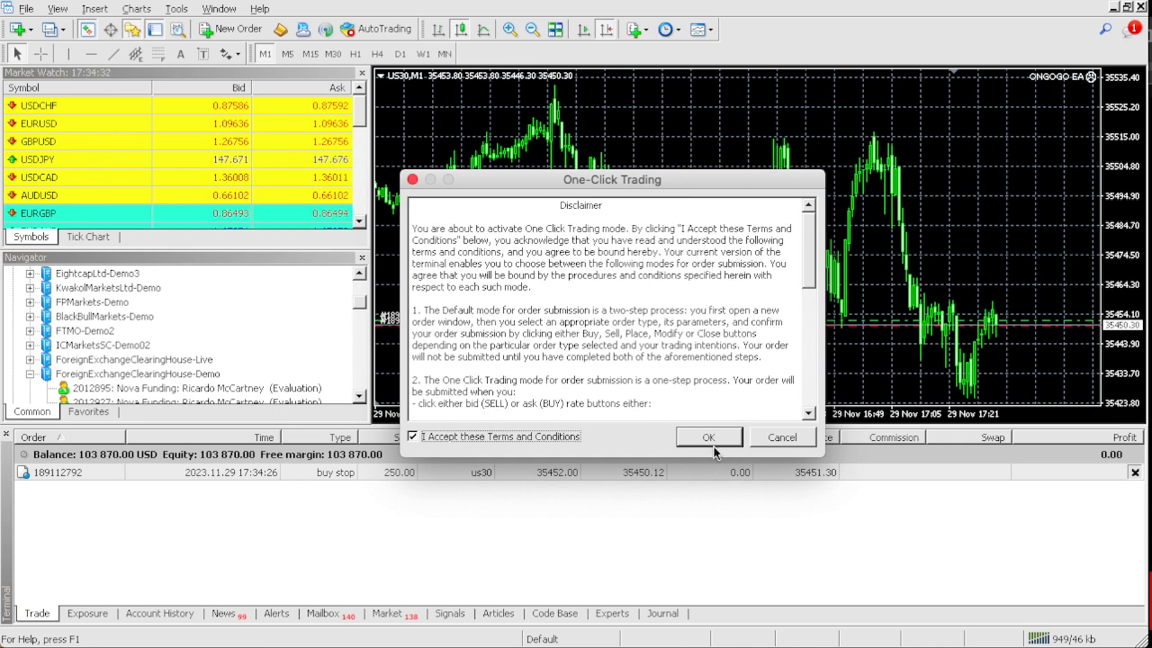
left_click(709, 437)
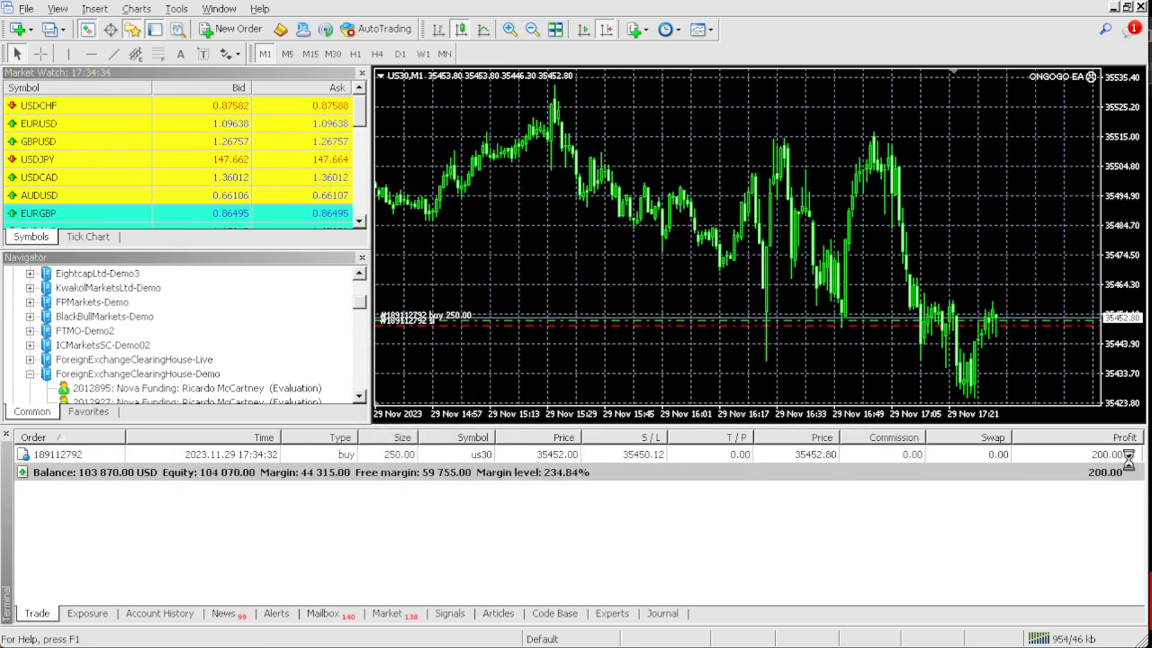
left_click(1127, 454)
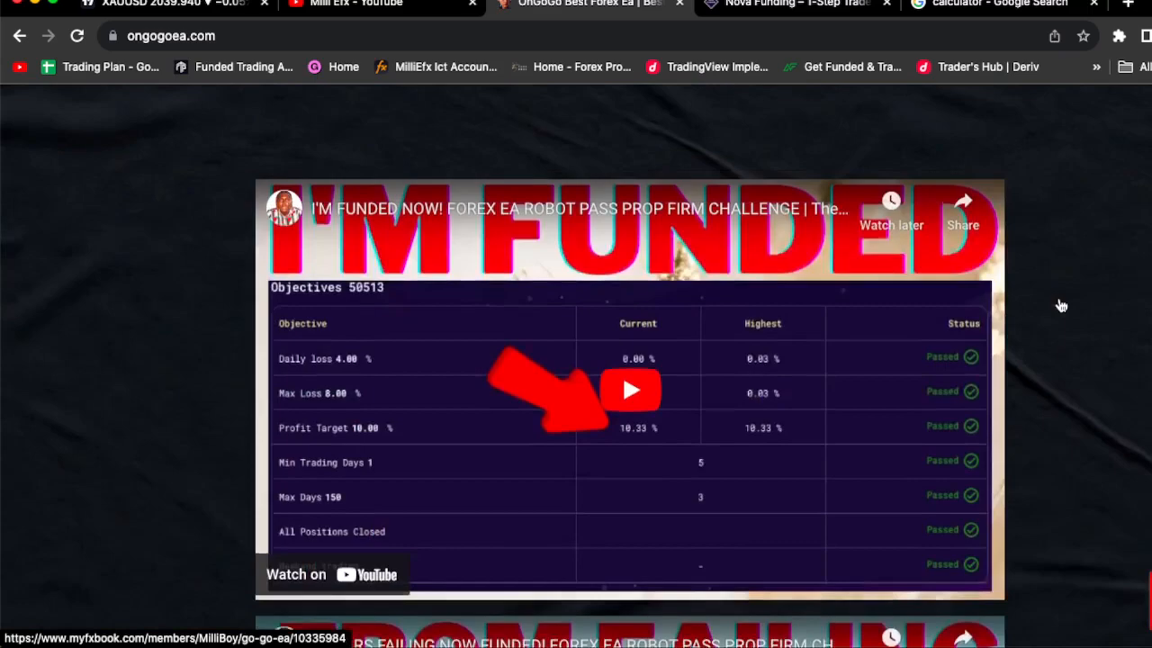
- Scroll the OnGoGo EA site down from the videos to the Purchase product listings
scroll("down", 3)
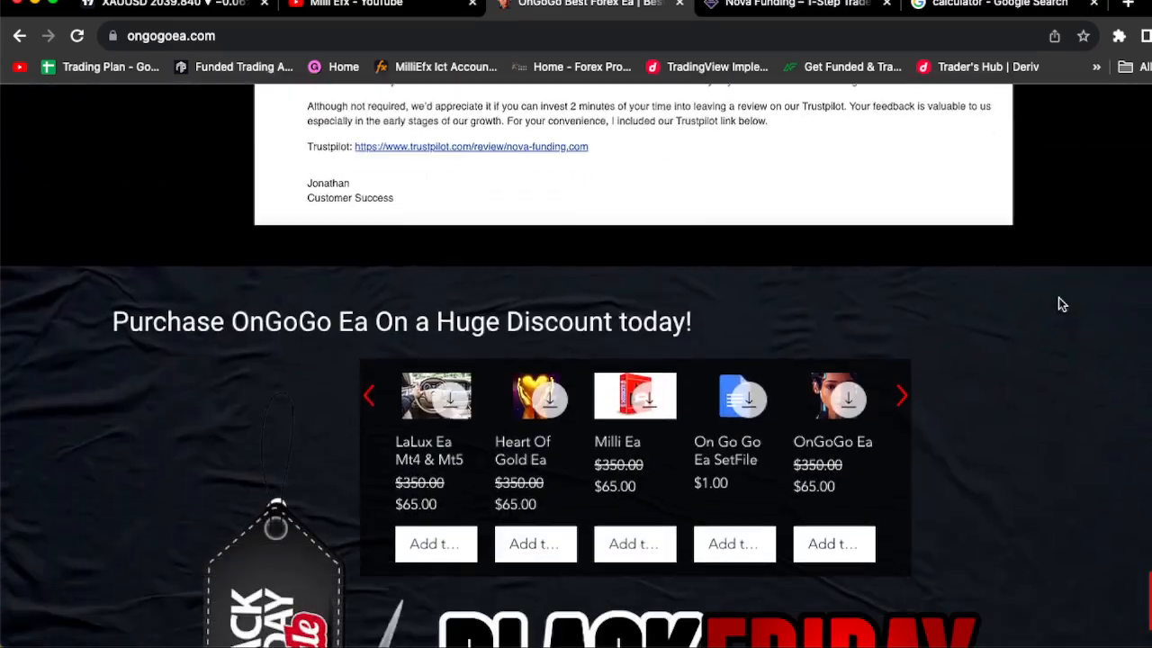
scroll("down", 3)
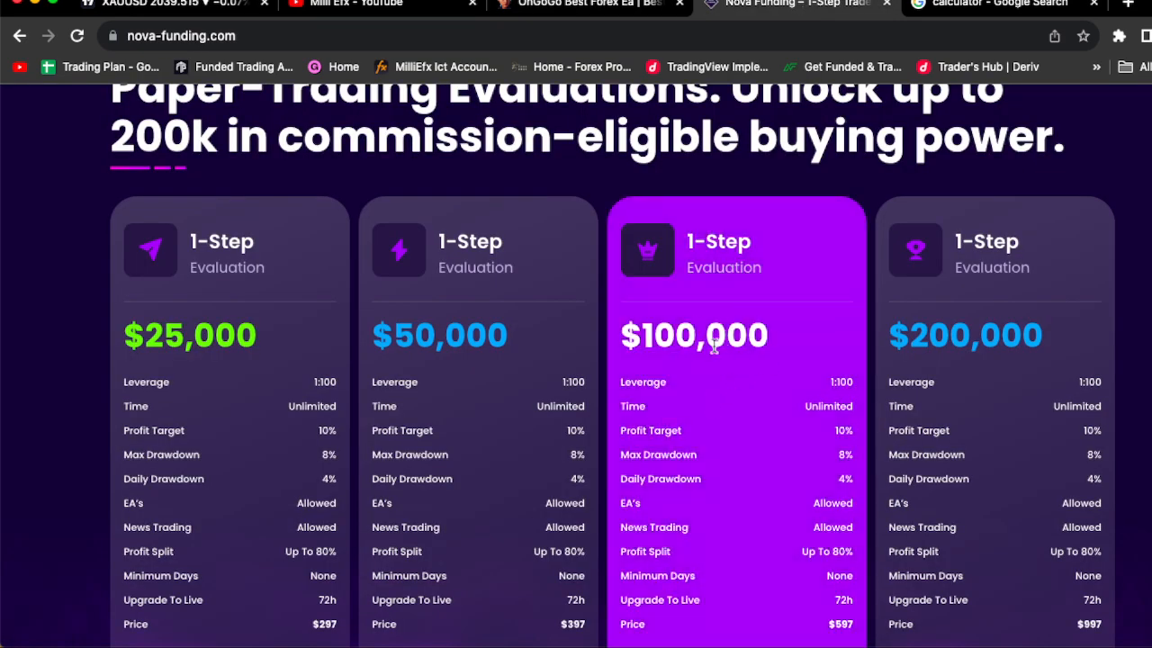
scroll("down", 3)
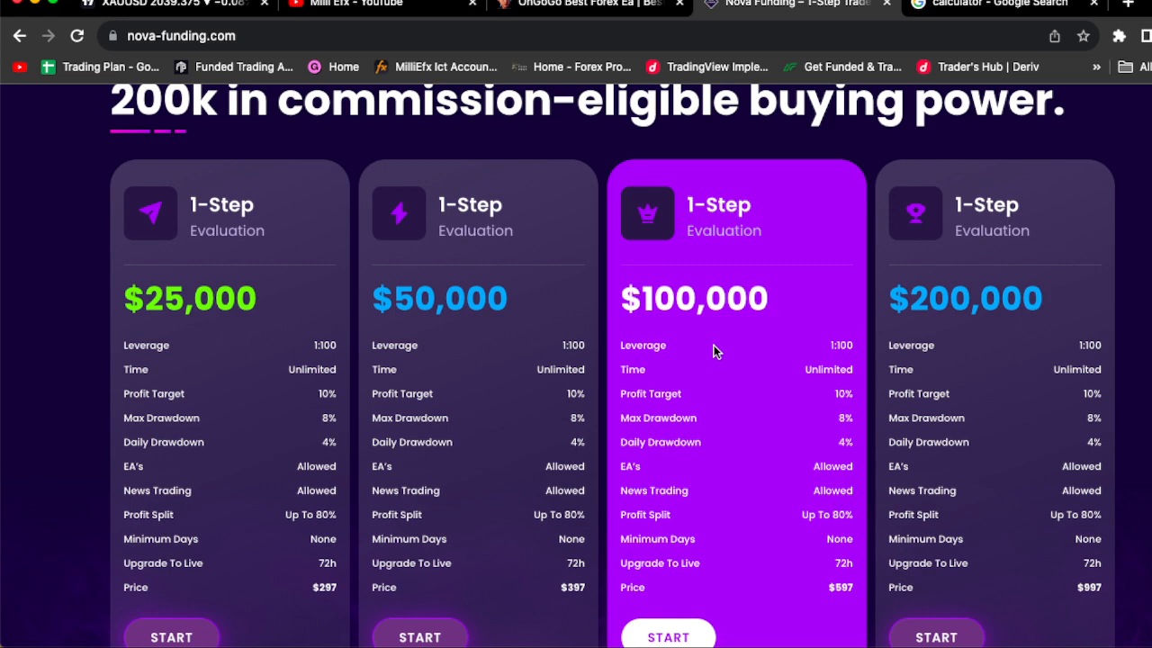
mouse_move(731, 249)
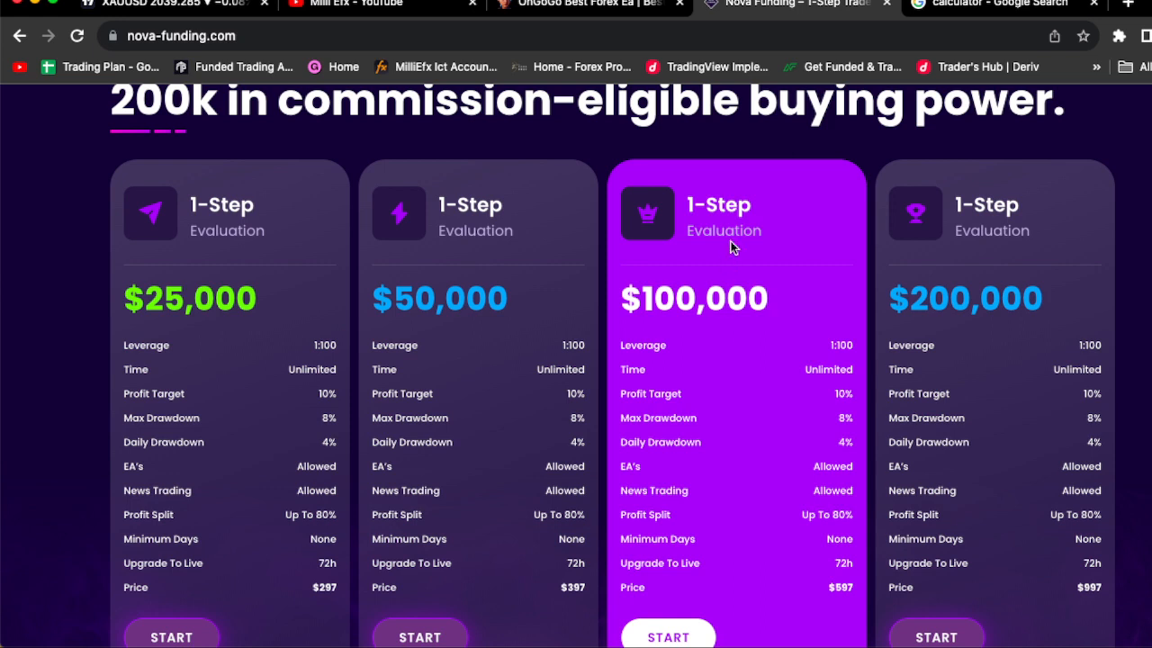
mouse_move(788, 79)
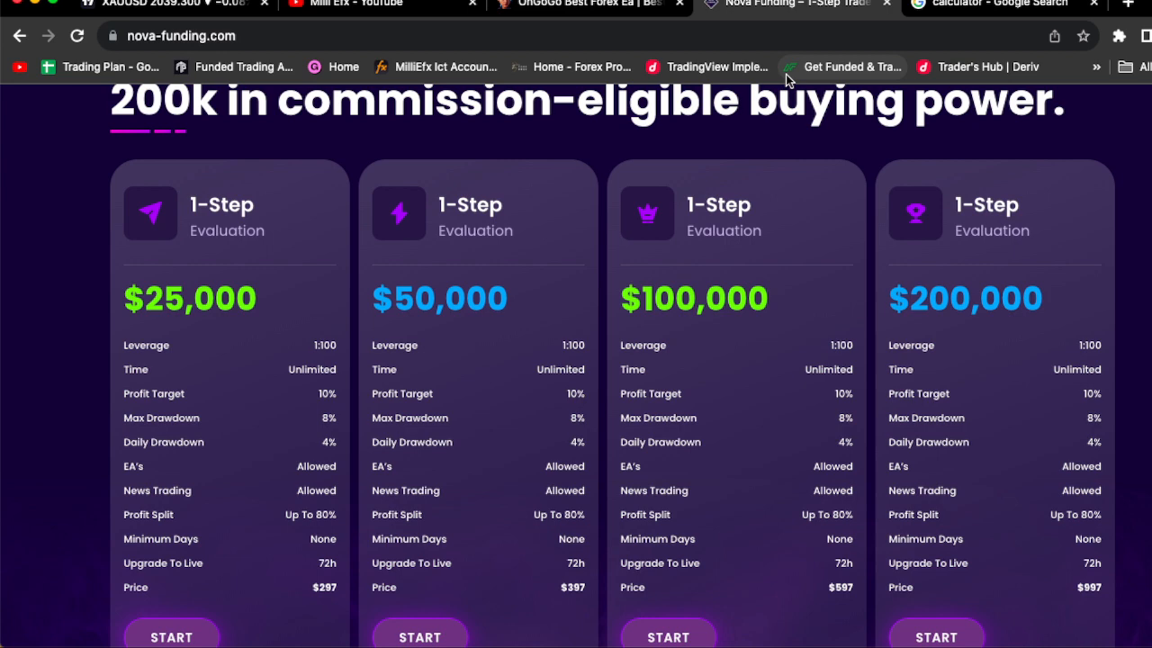